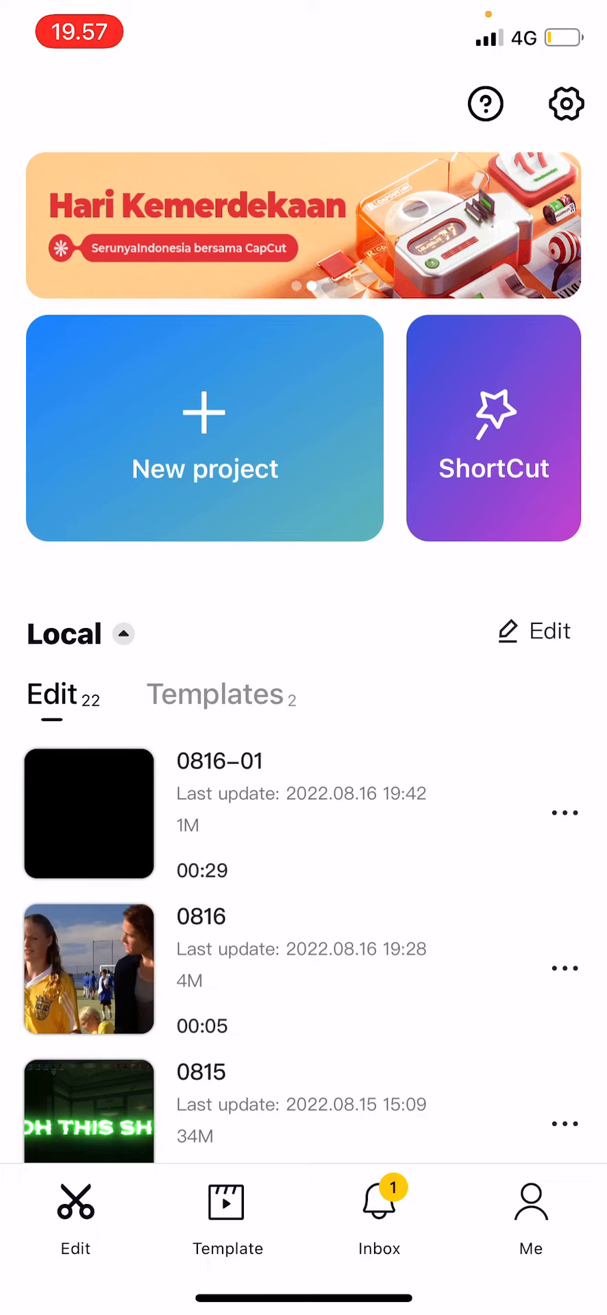
Enter project 0816-01 and select the 3.0s text clip on its timeline
scroll("left", 3)
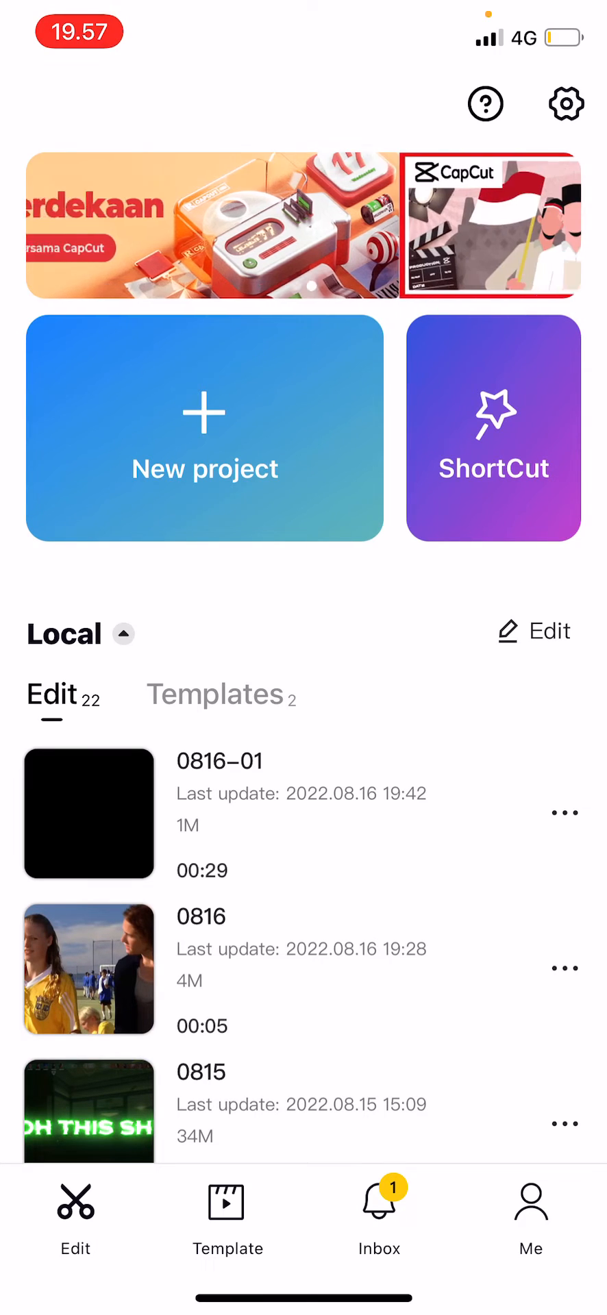
left_click(89, 814)
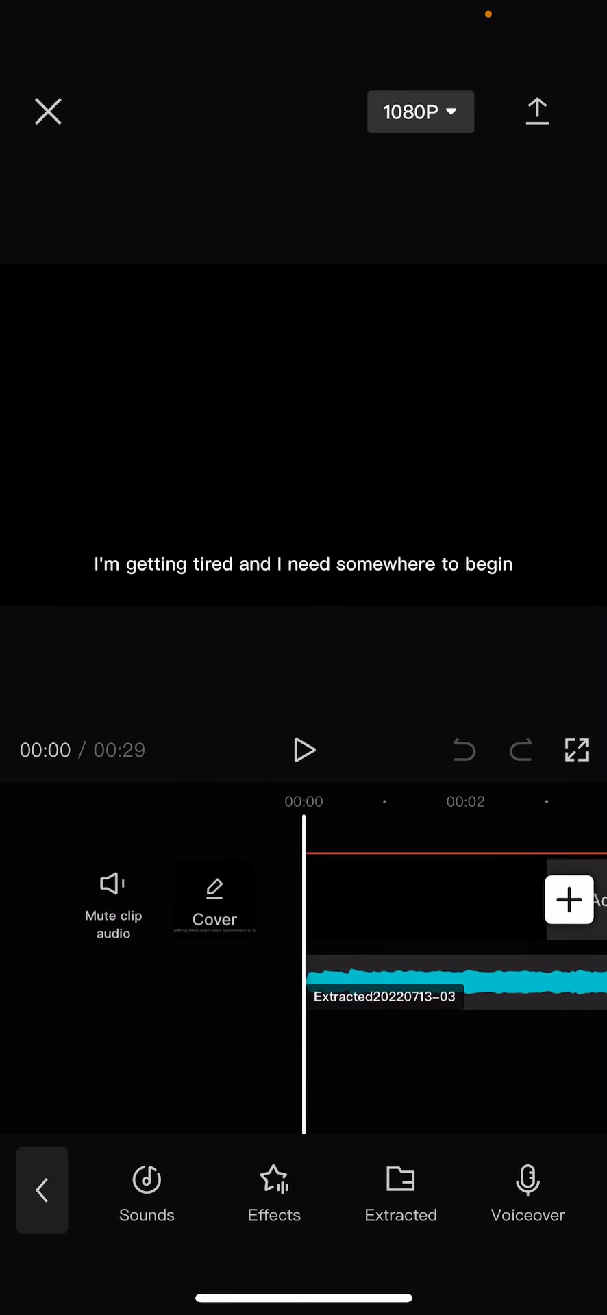
left_click(466, 982)
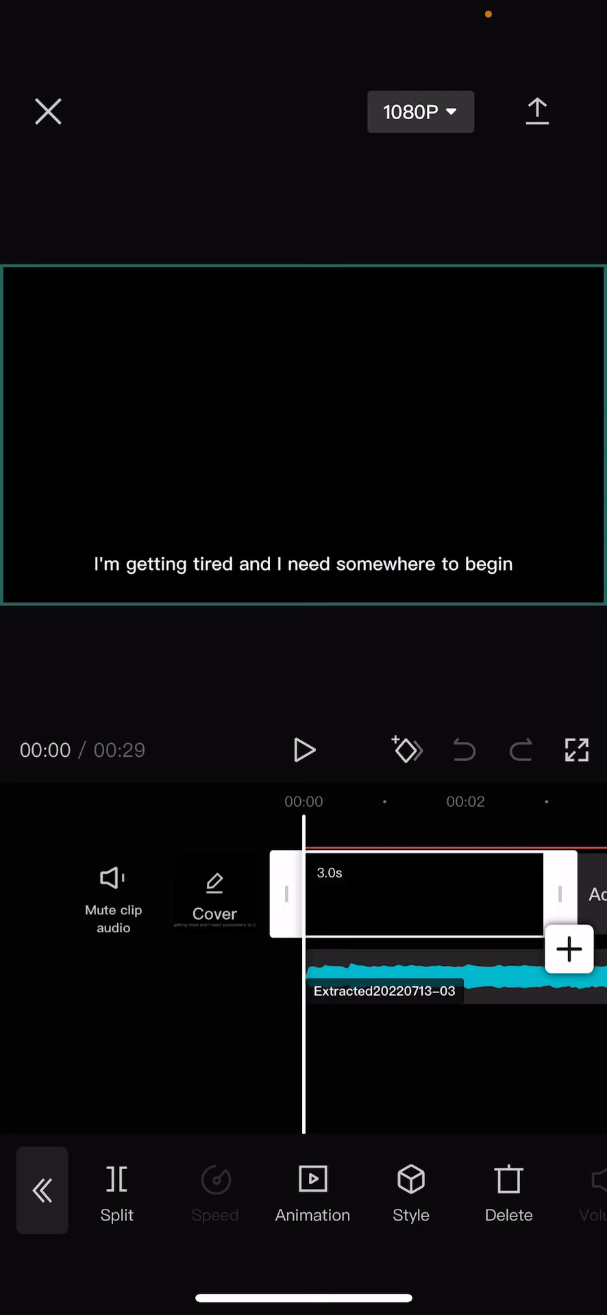
scroll("left", 3)
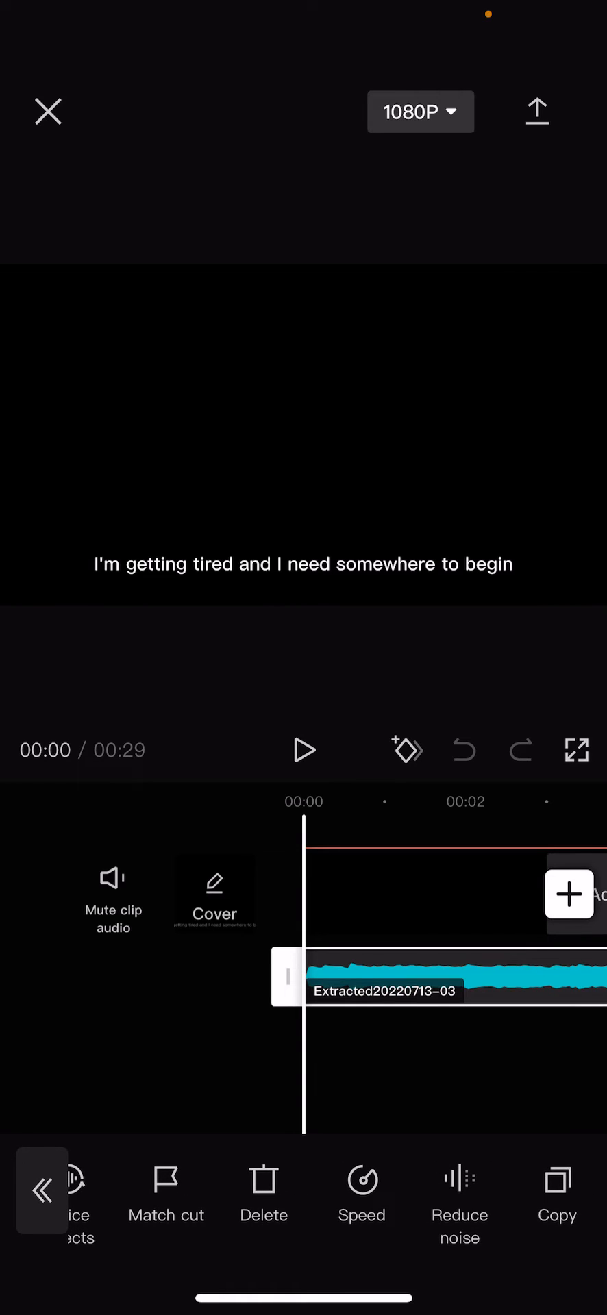
Bring up Reduce noise for the extracted audio clip, leaving it switched off
left_click(459, 1185)
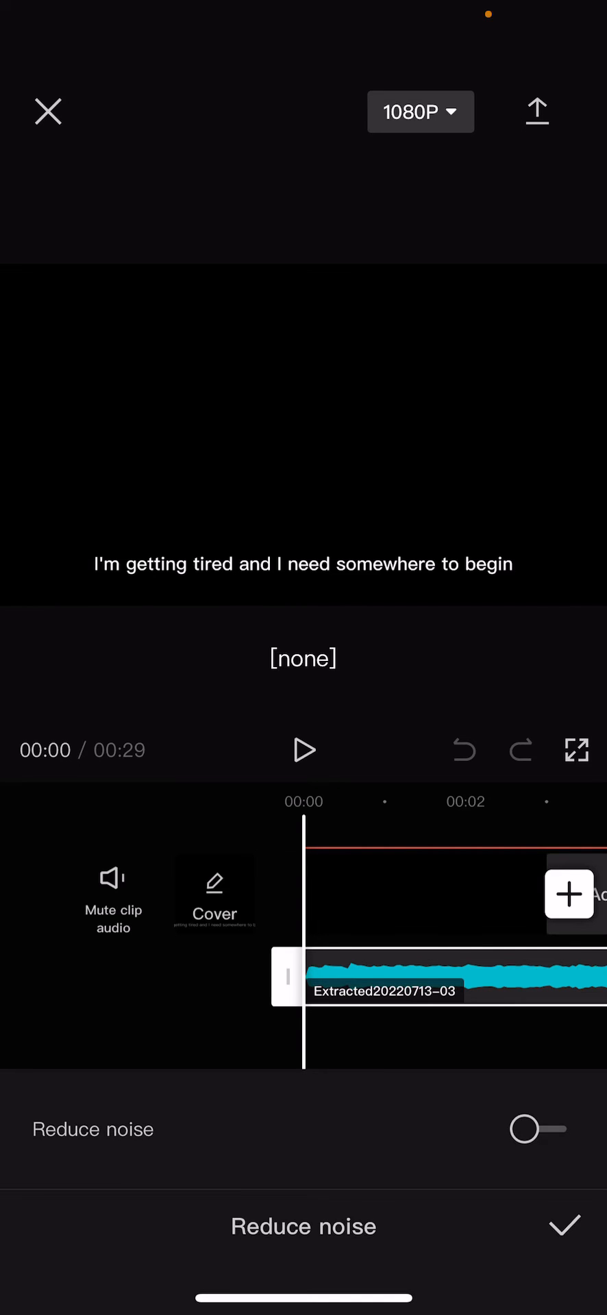
Confirm the Reduce noise panel and exit the project back to the home screen
left_click(563, 1227)
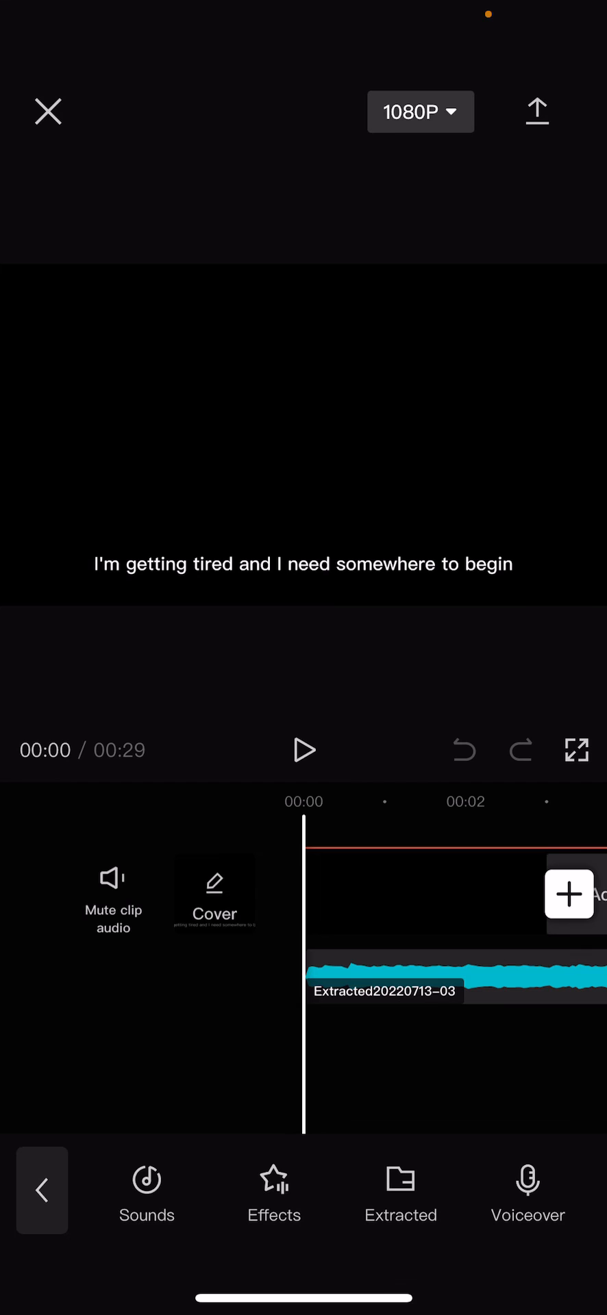
left_click(47, 112)
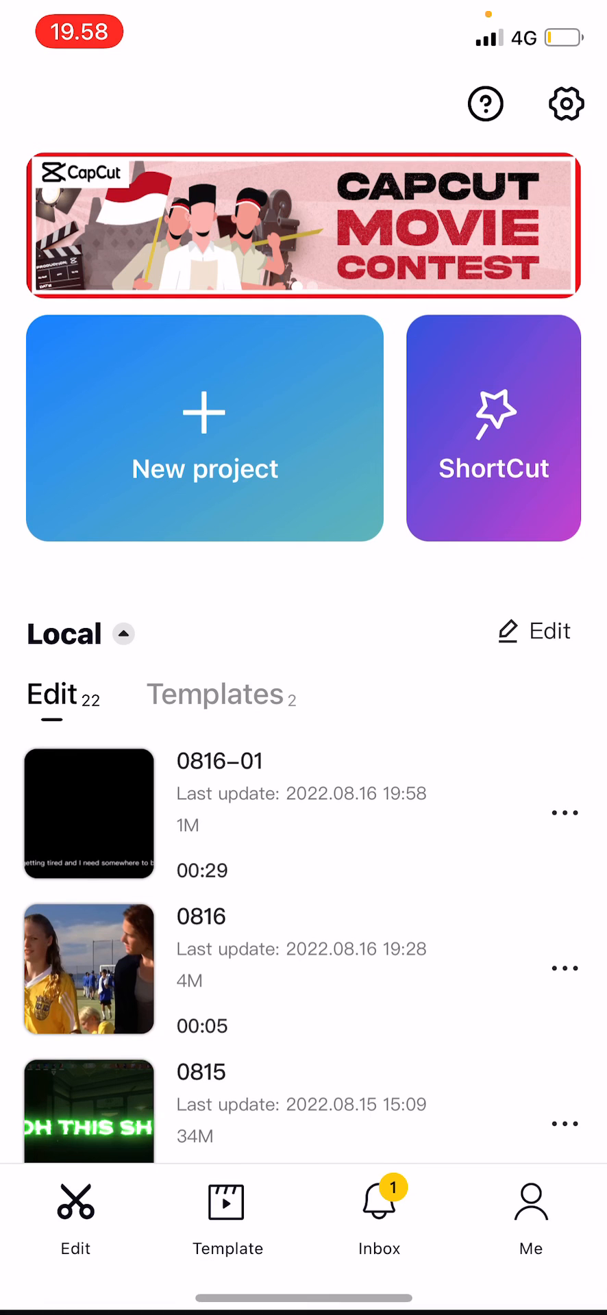